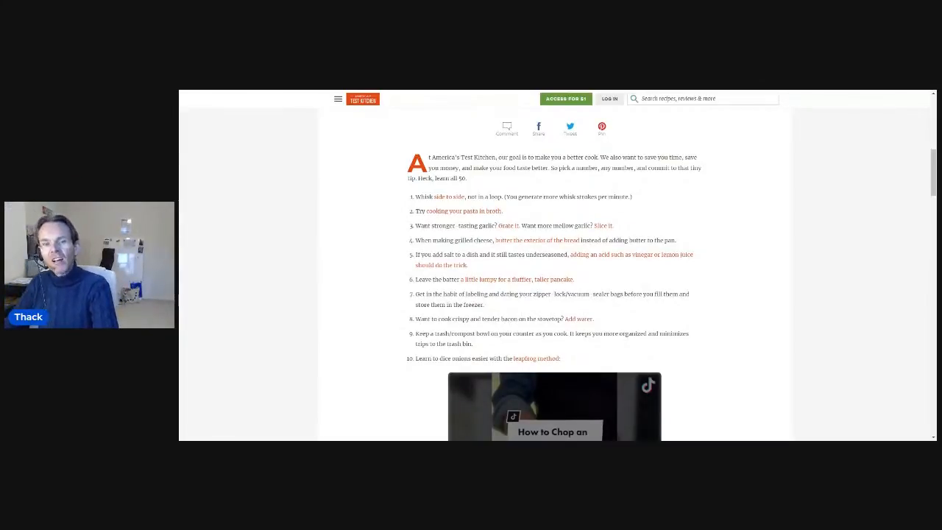
pyautogui.scroll(3)
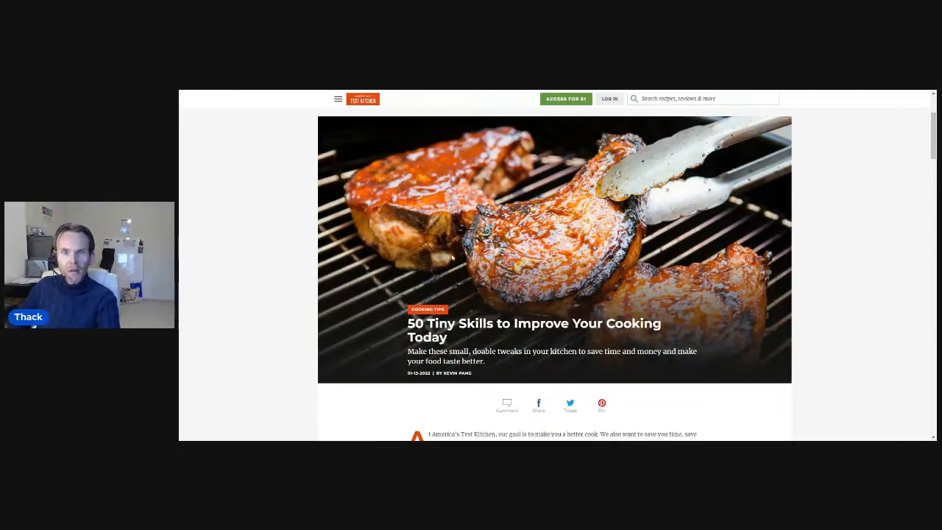
pyautogui.scroll(-3)
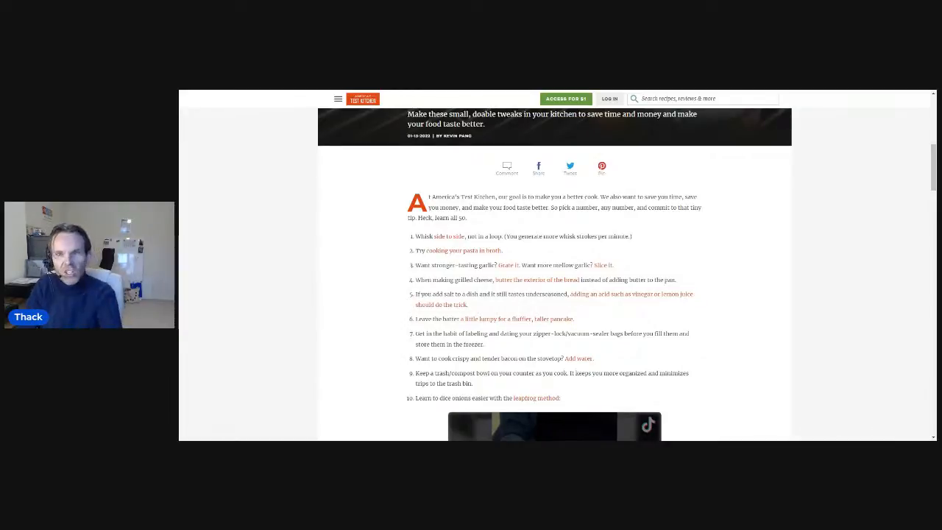
pyautogui.scroll(-3)
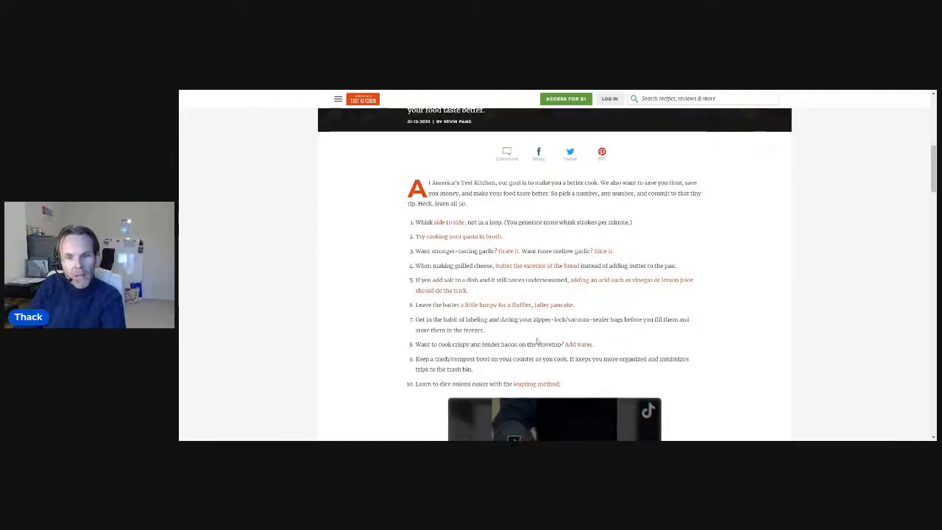
pyautogui.scroll(-3)
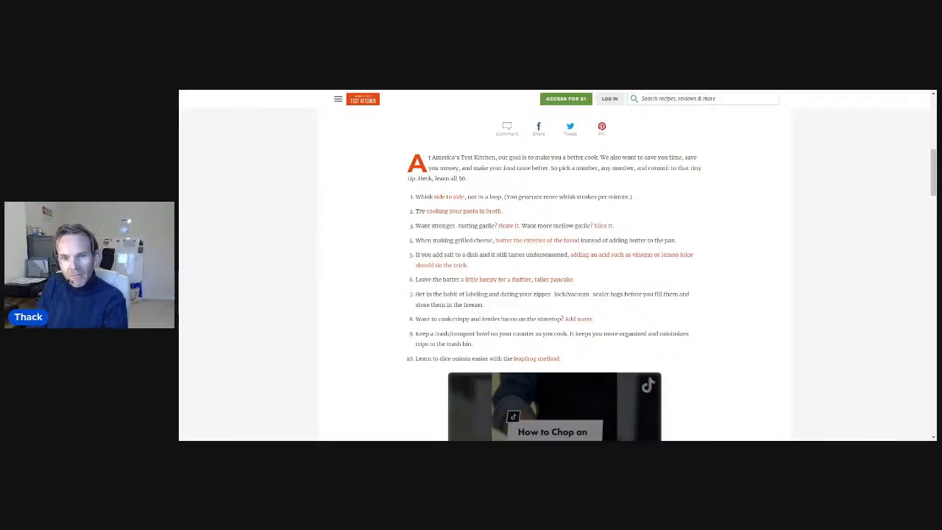
pyautogui.scroll(-3)
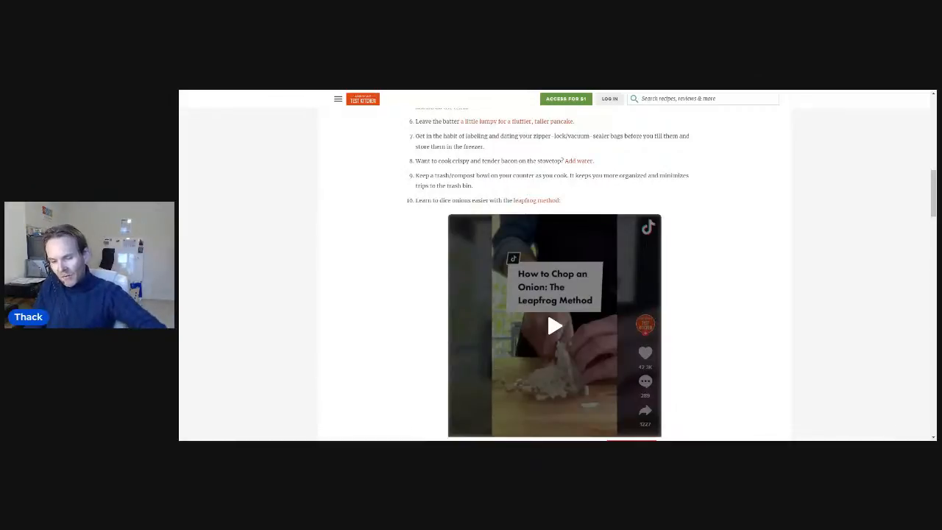
pyautogui.scroll(-3)
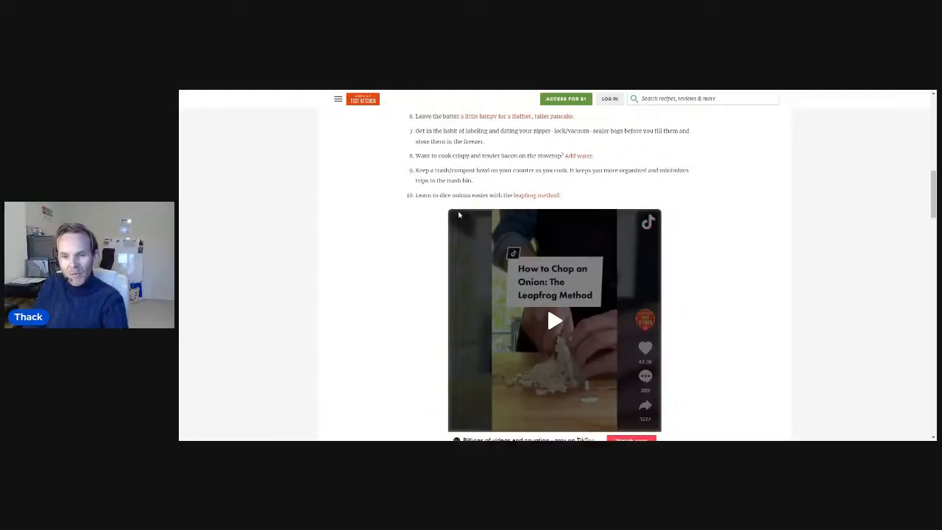
pyautogui.scroll(-3)
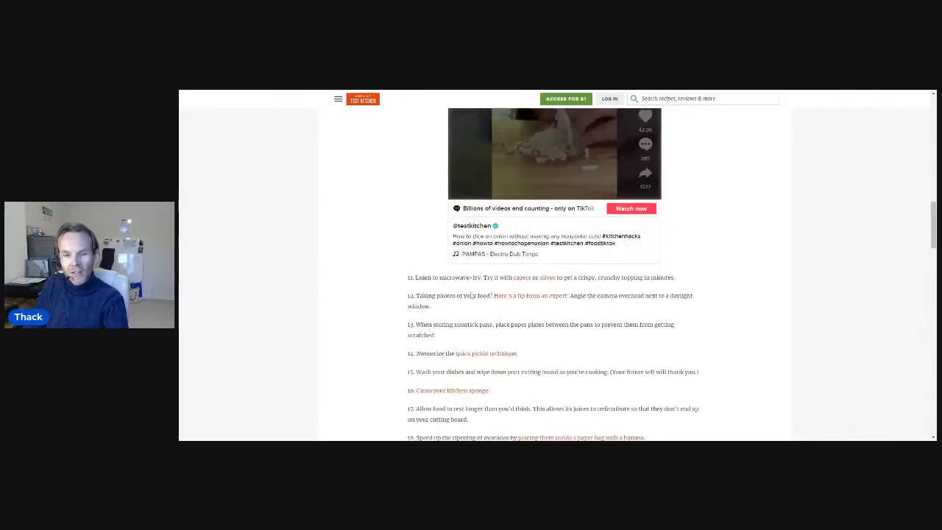
pyautogui.scroll(-3)
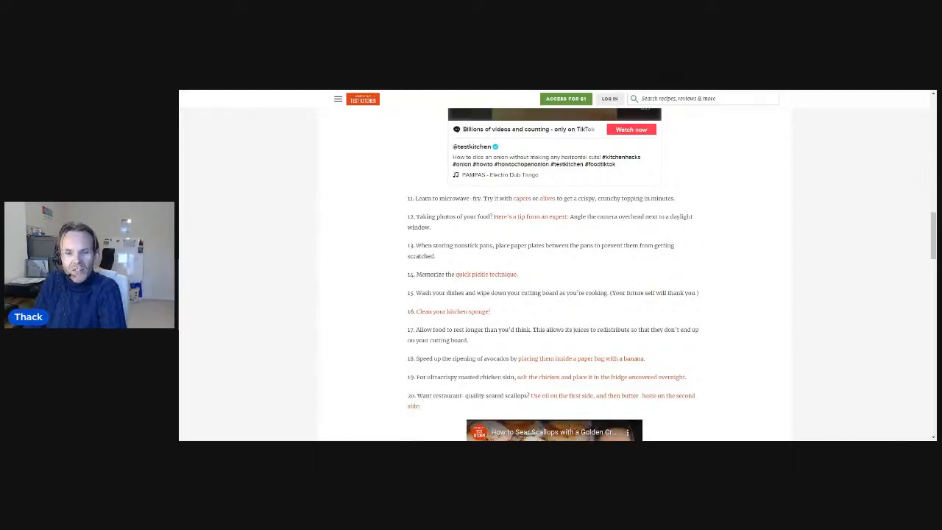
pyautogui.scroll(-3)
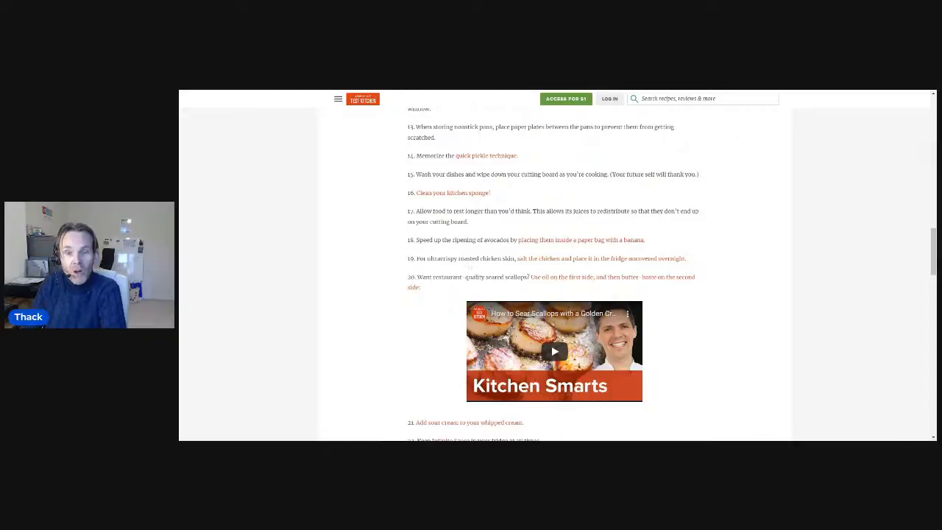
pyautogui.scroll(-3)
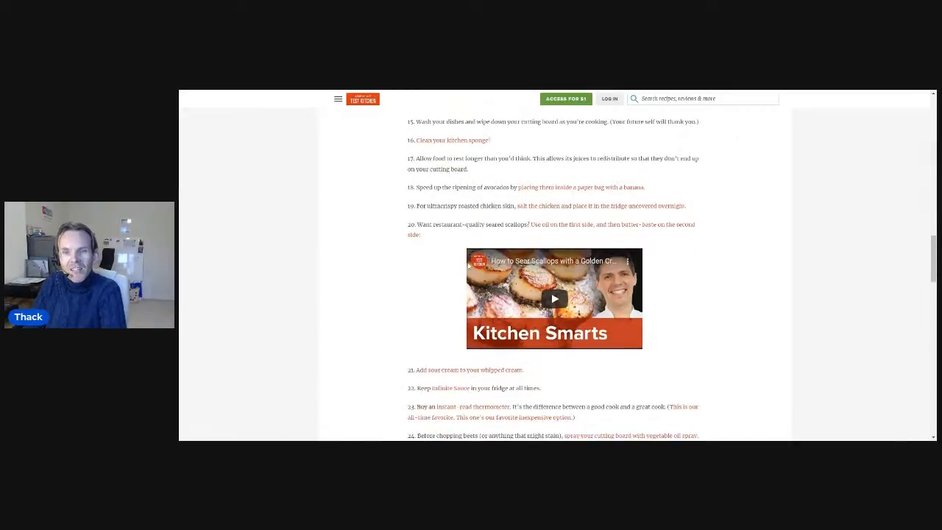
pyautogui.scroll(-3)
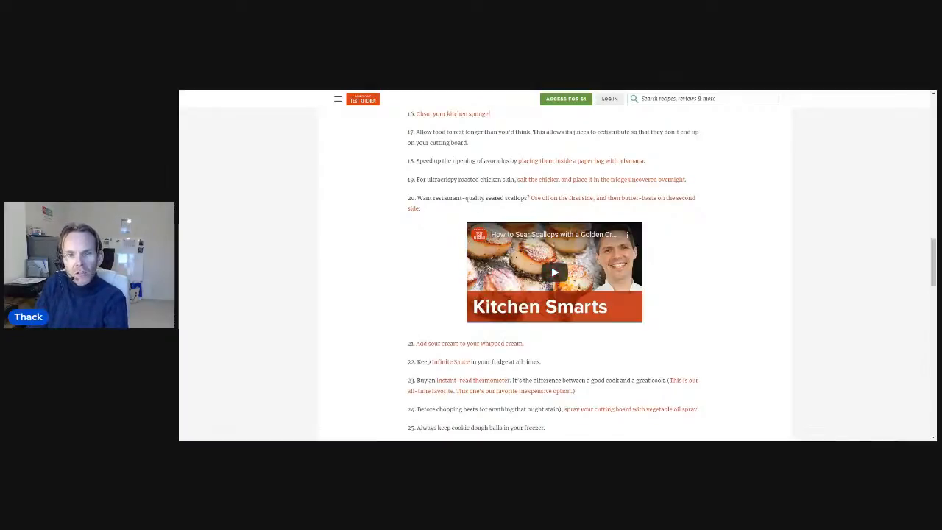
pyautogui.scroll(-3)
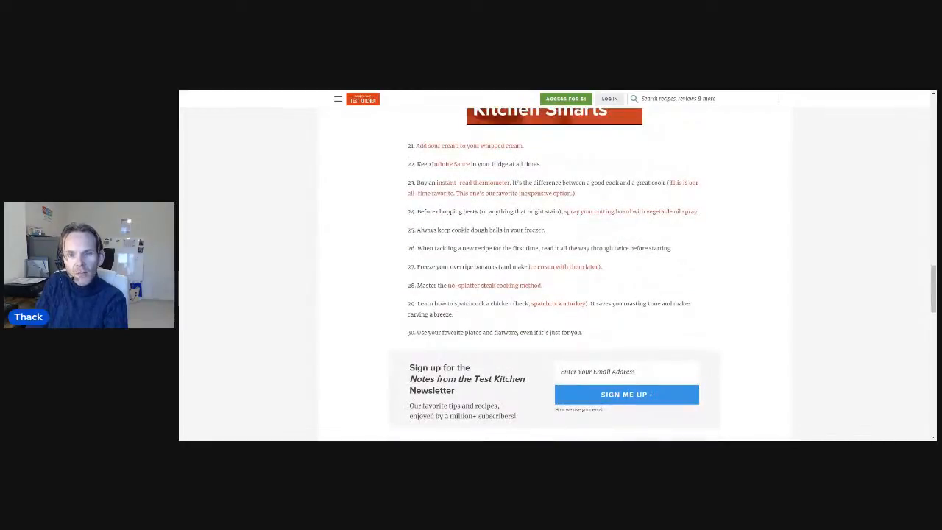
pyautogui.scroll(-3)
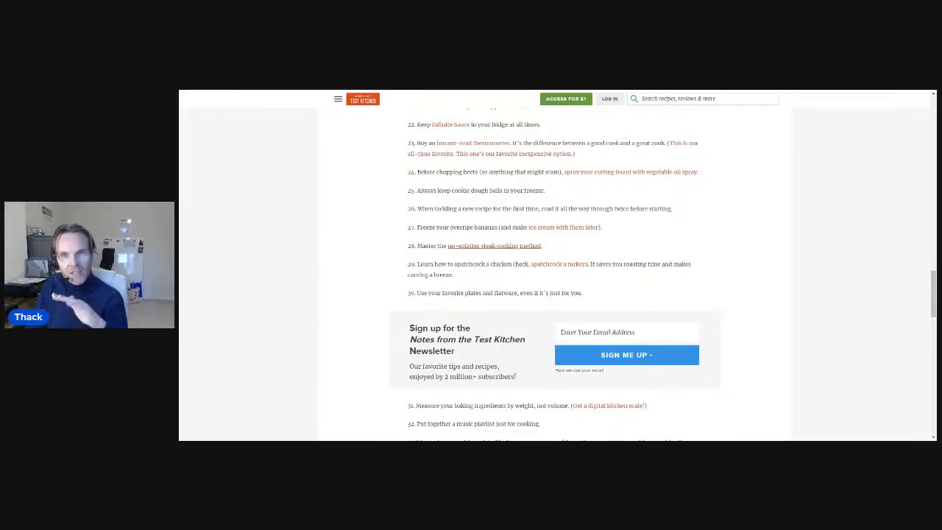
pyautogui.scroll(-3)
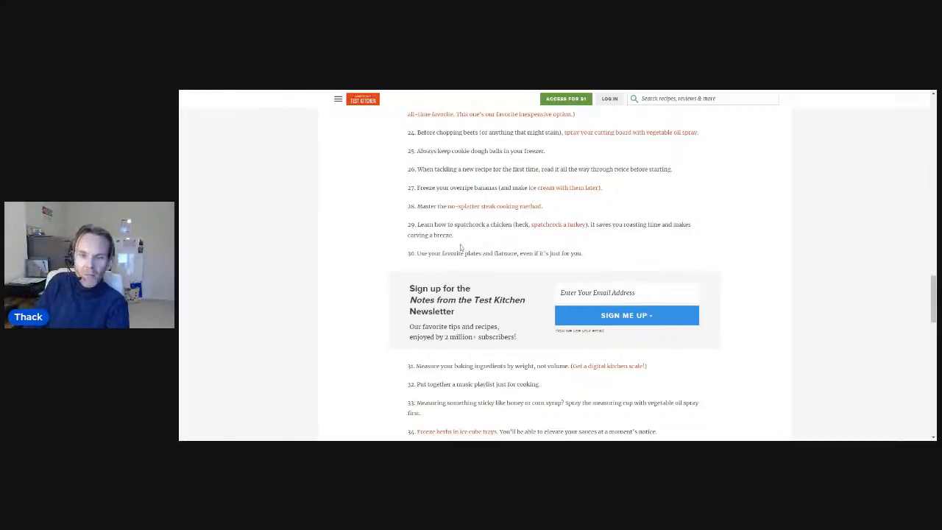
pyautogui.scroll(-3)
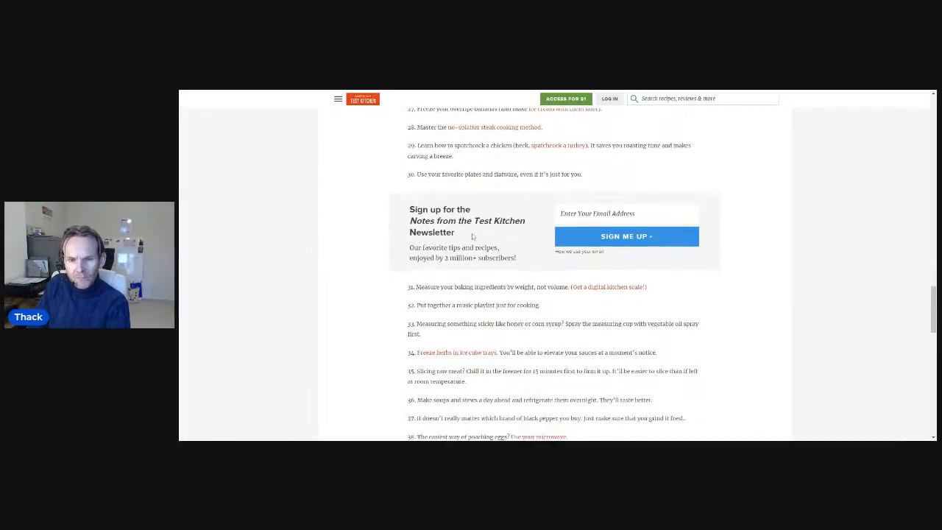
pyautogui.scroll(-3)
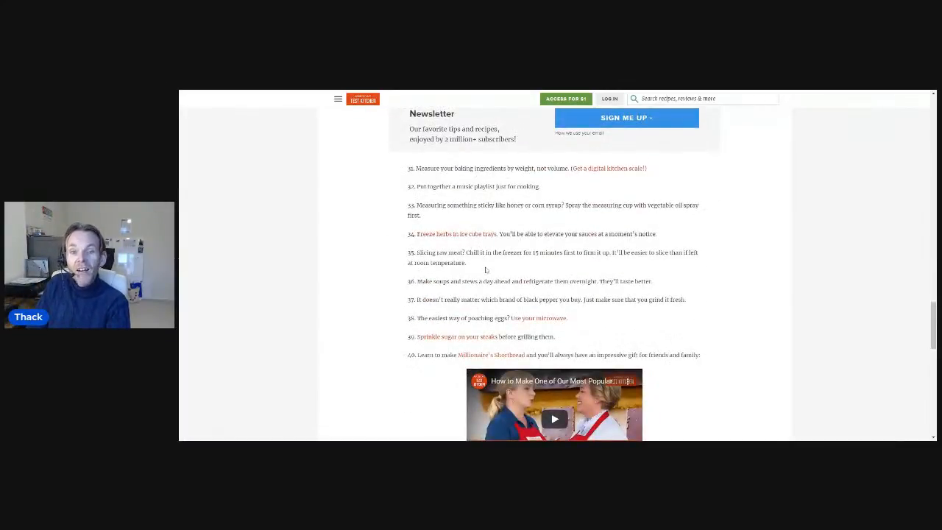
pyautogui.scroll(-3)
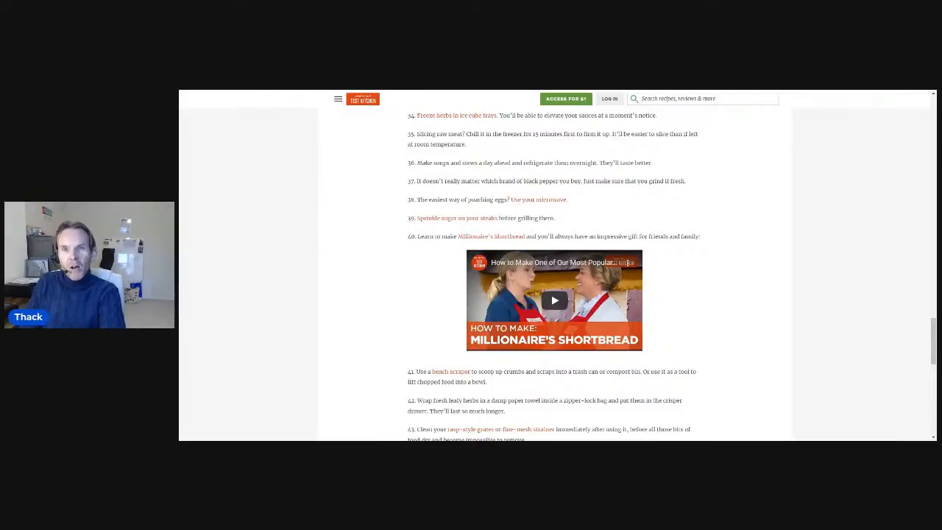
pyautogui.scroll(-3)
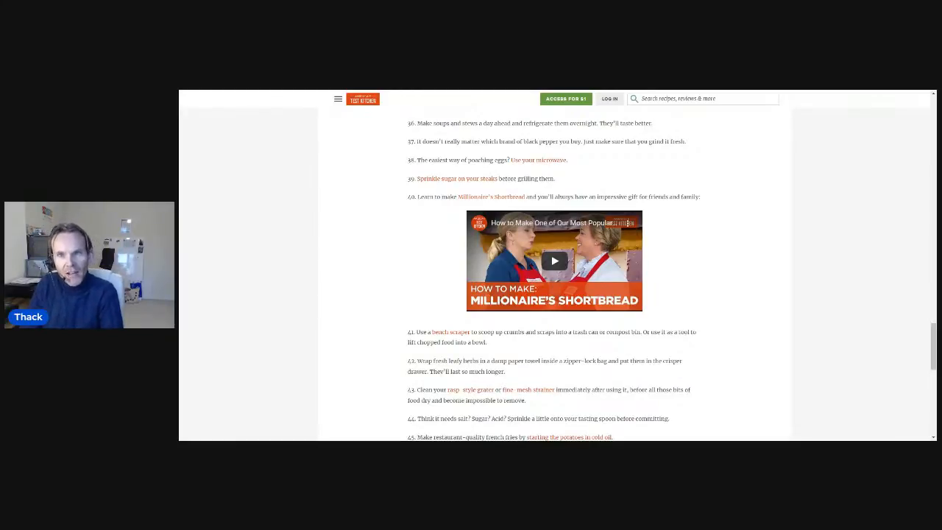
pyautogui.scroll(-3)
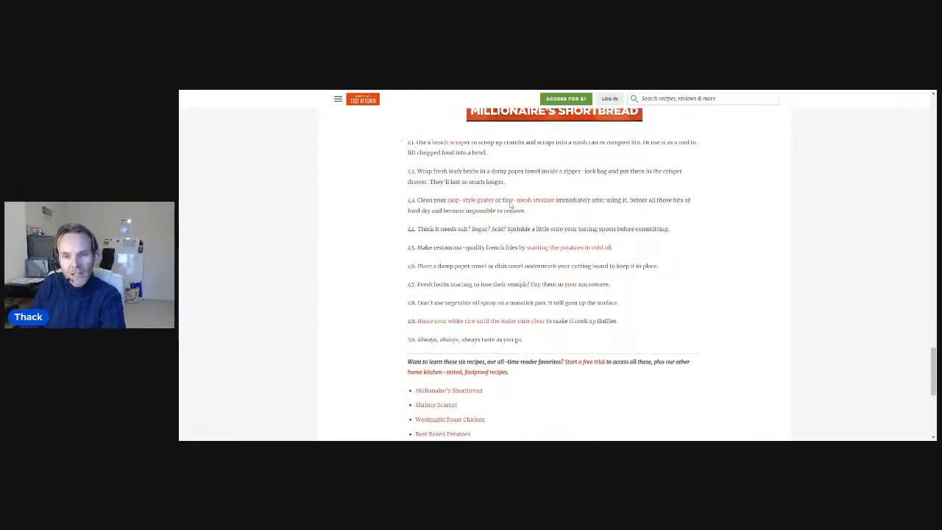
pyautogui.scroll(-3)
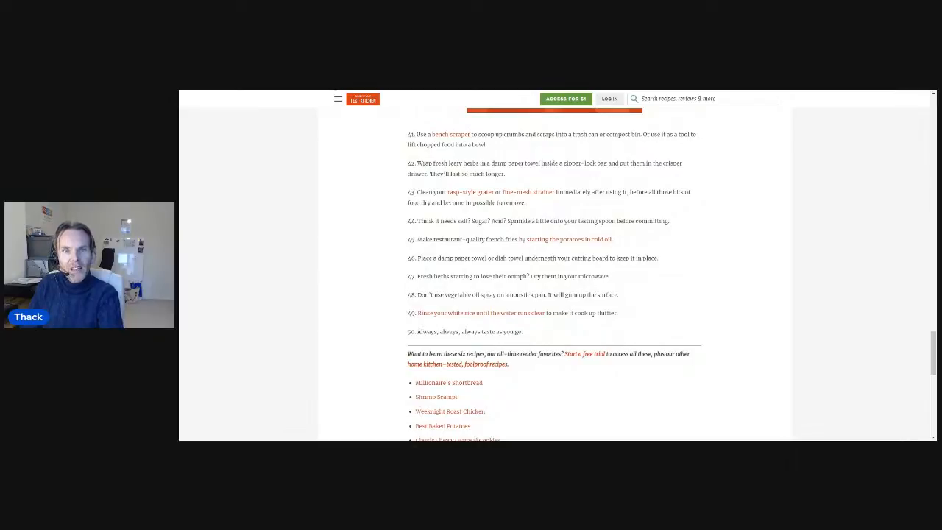